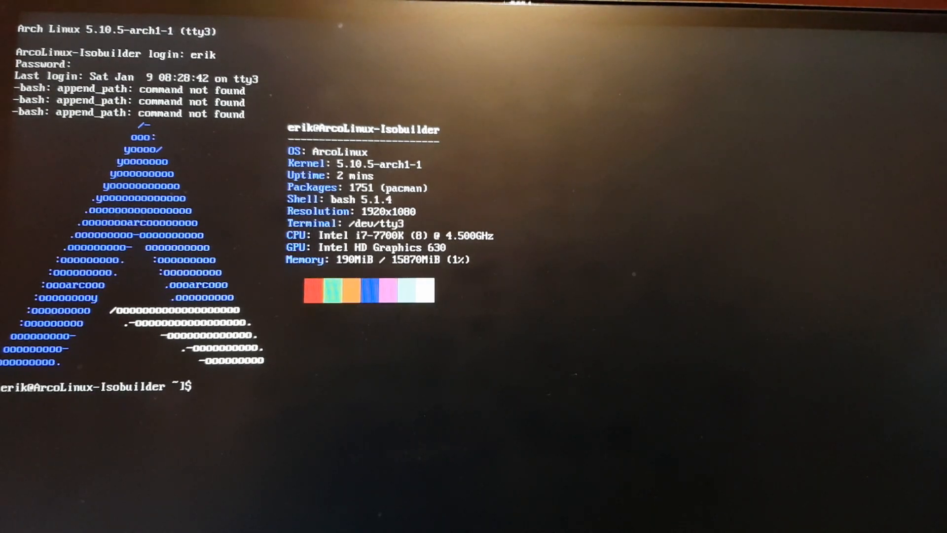
Change into /etc/X11/ with cd, correcting the mistyped 'Etc' to lowercase first
type("cd")
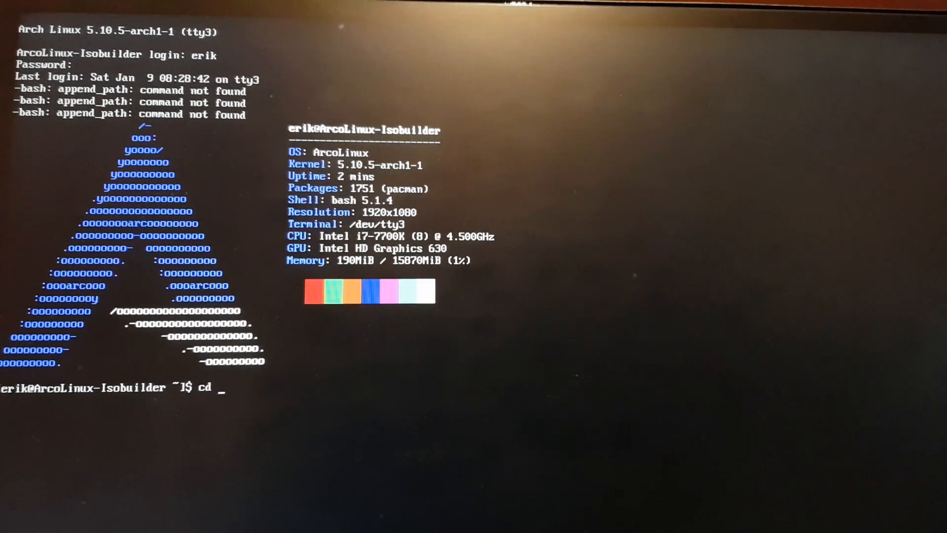
type("Etc")
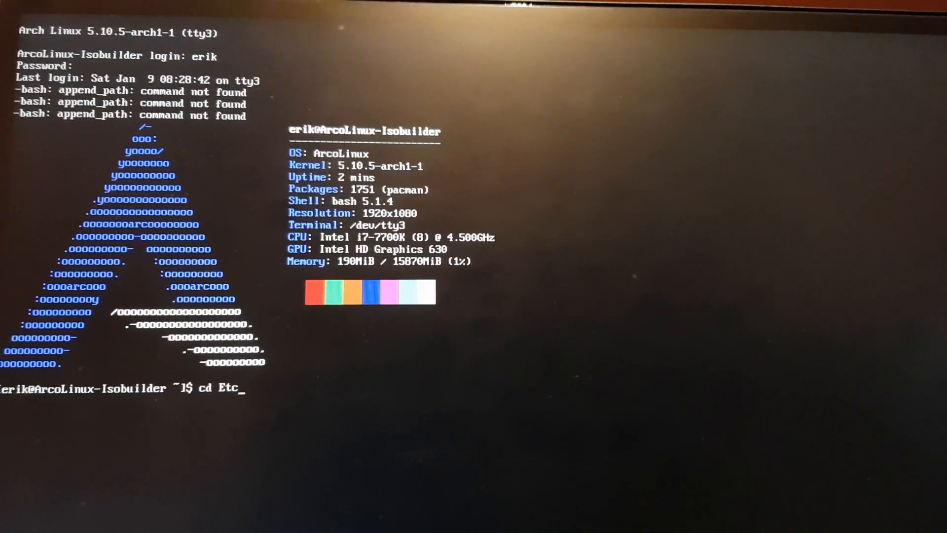
key("BackSpace")
type("/")
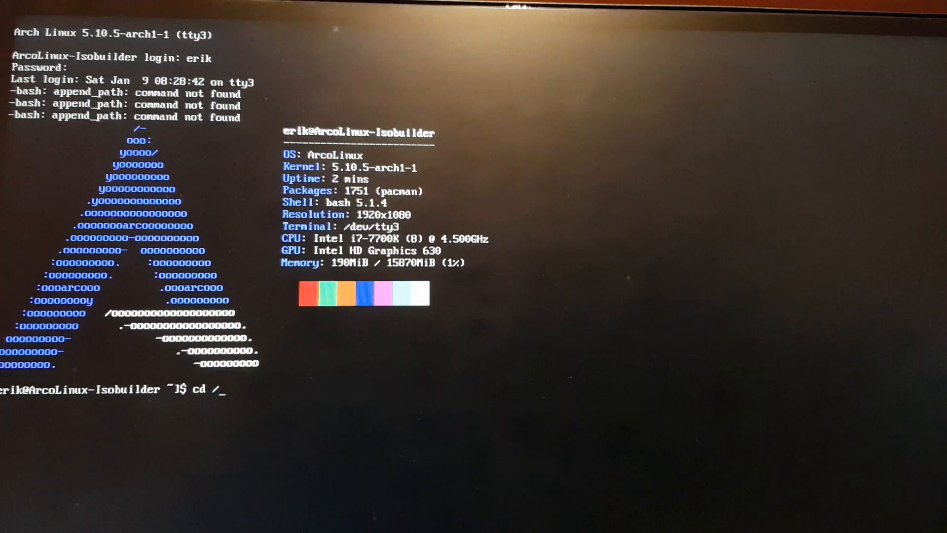
type("et")
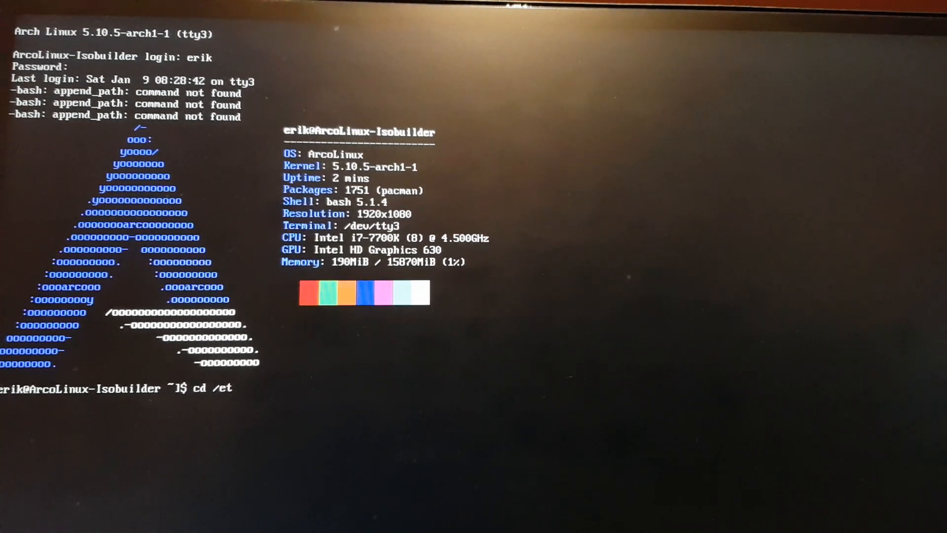
type("c/X11/")
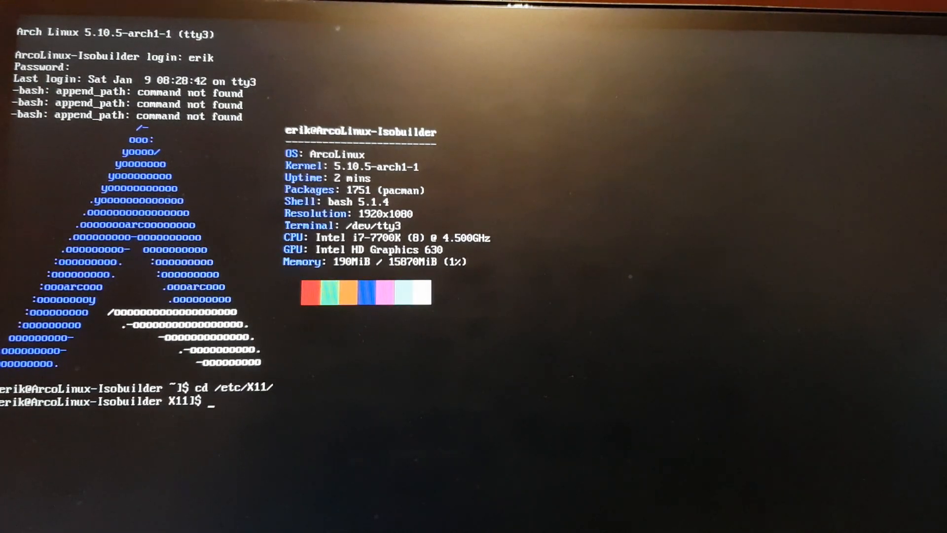
List /etc/X11, enter xorg.conf.d/ and list its keyboard, intel, touchpad and killX config files
type("ls")
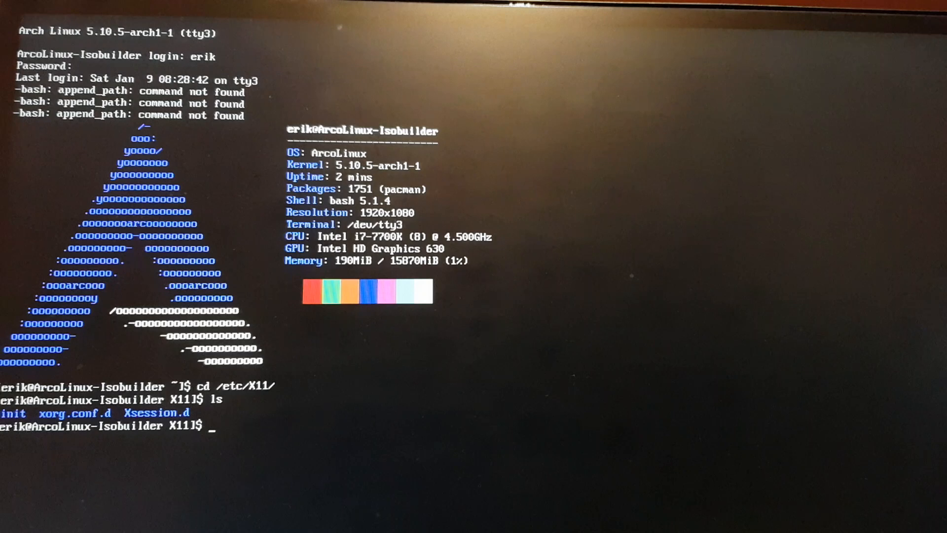
type("x")
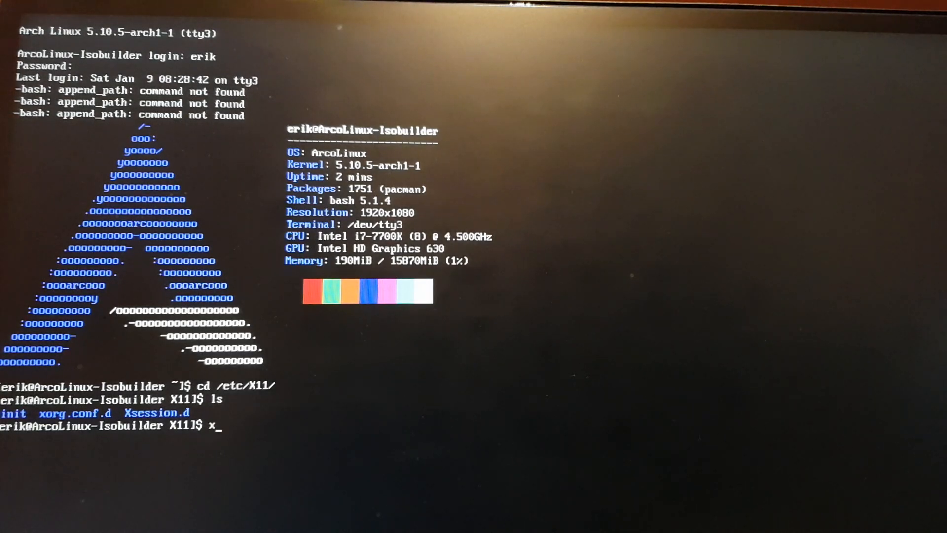
key("Backspace")
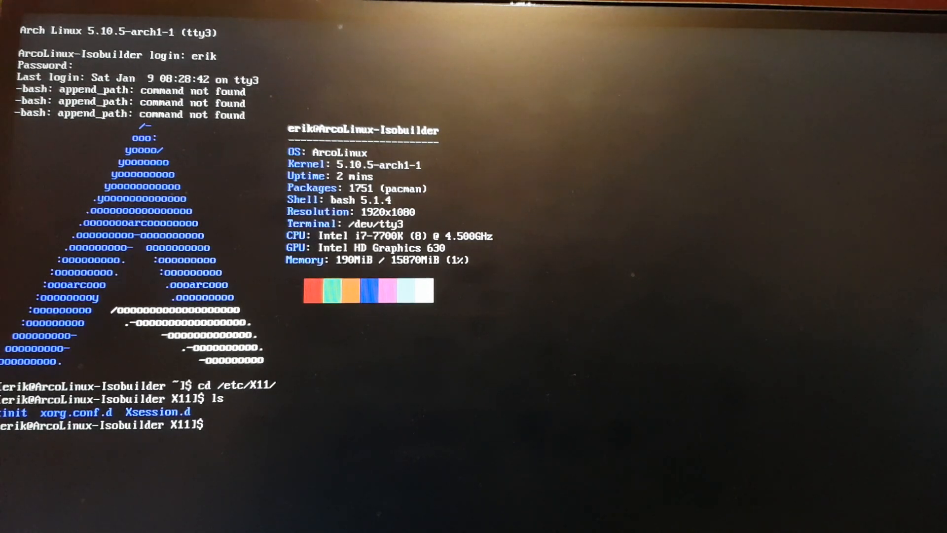
type("cd xorg.conf.d/")
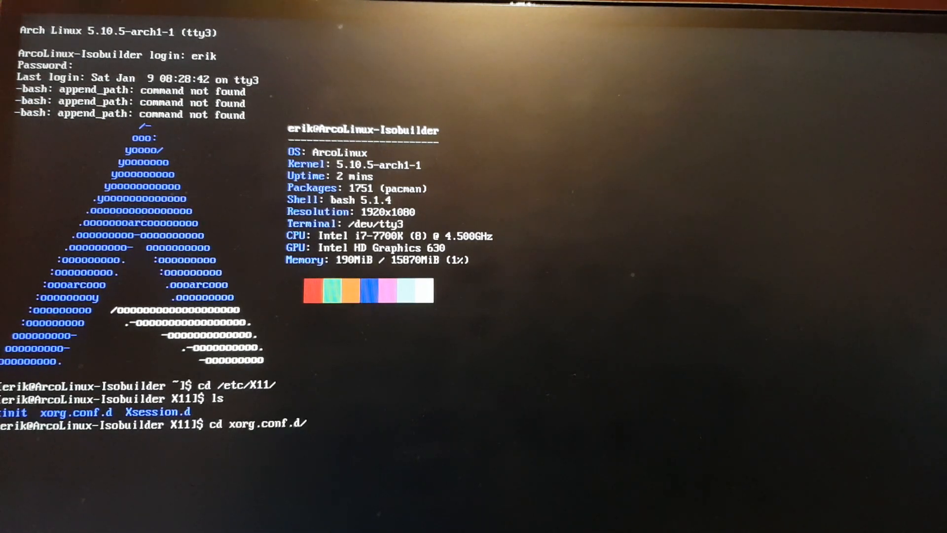
type("ls")
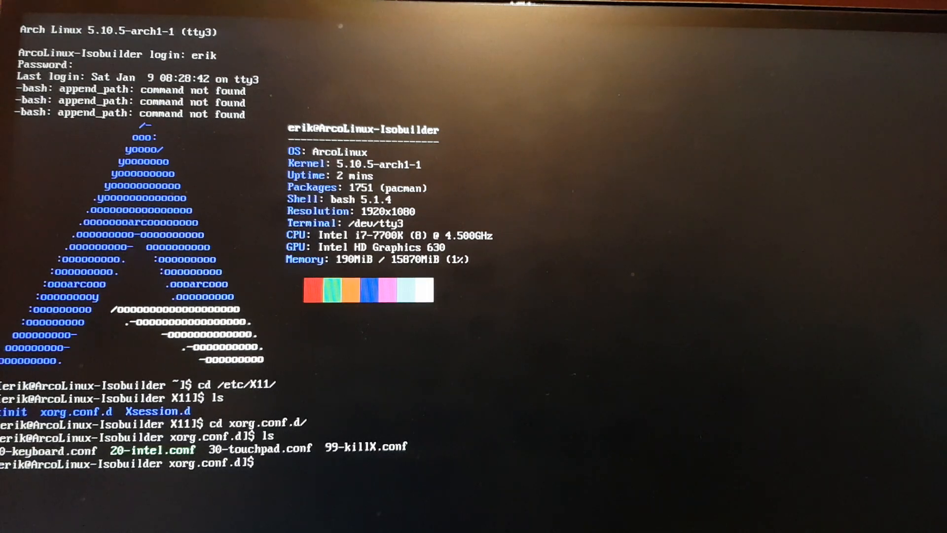
Remove 20-intel.conf with sudo rm, then reboot the machine
type("su")
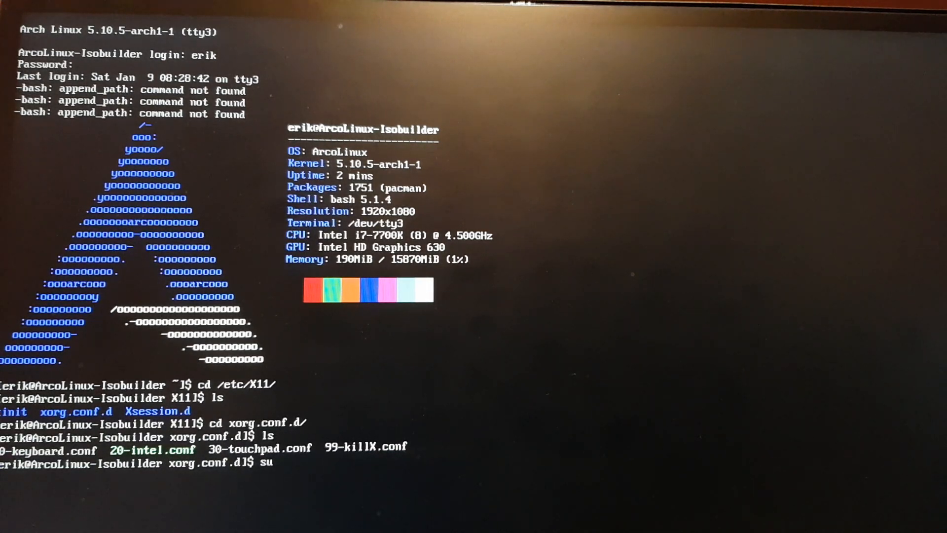
type("sudo rm")
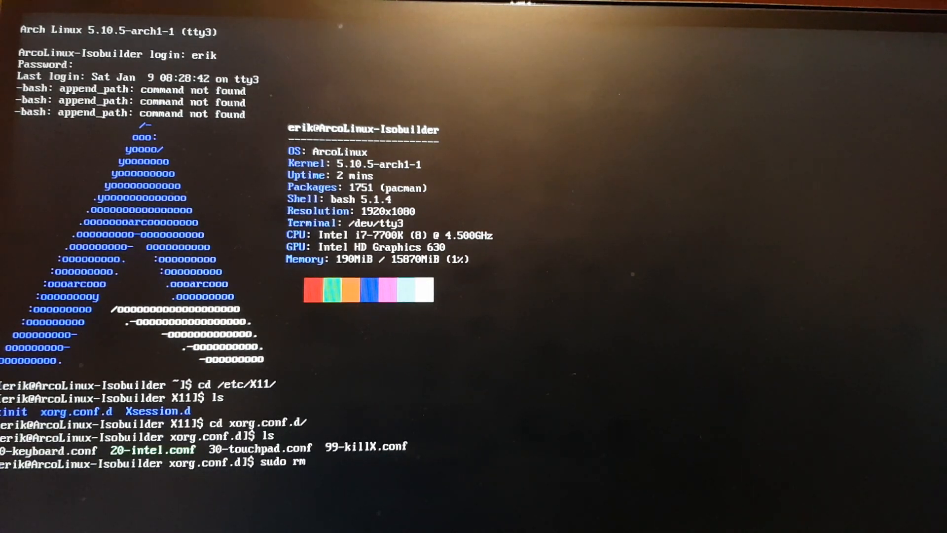
type("20-intel.conf")
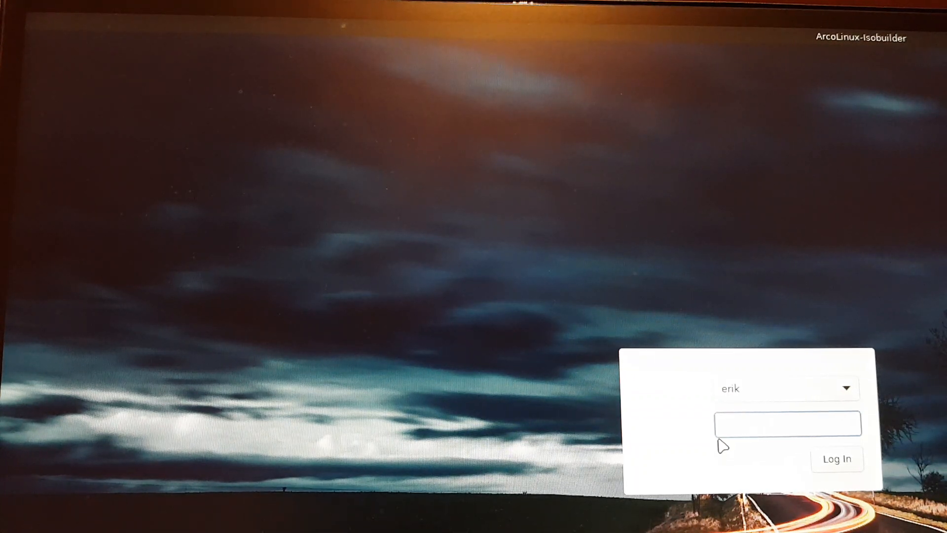
Focus the password field for user erik on the LightDM login screen
left_click(787, 423)
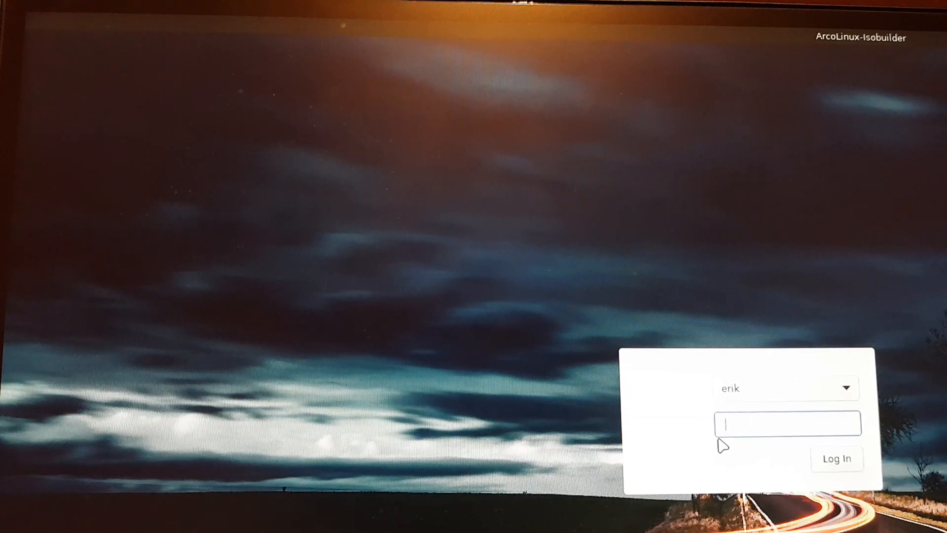